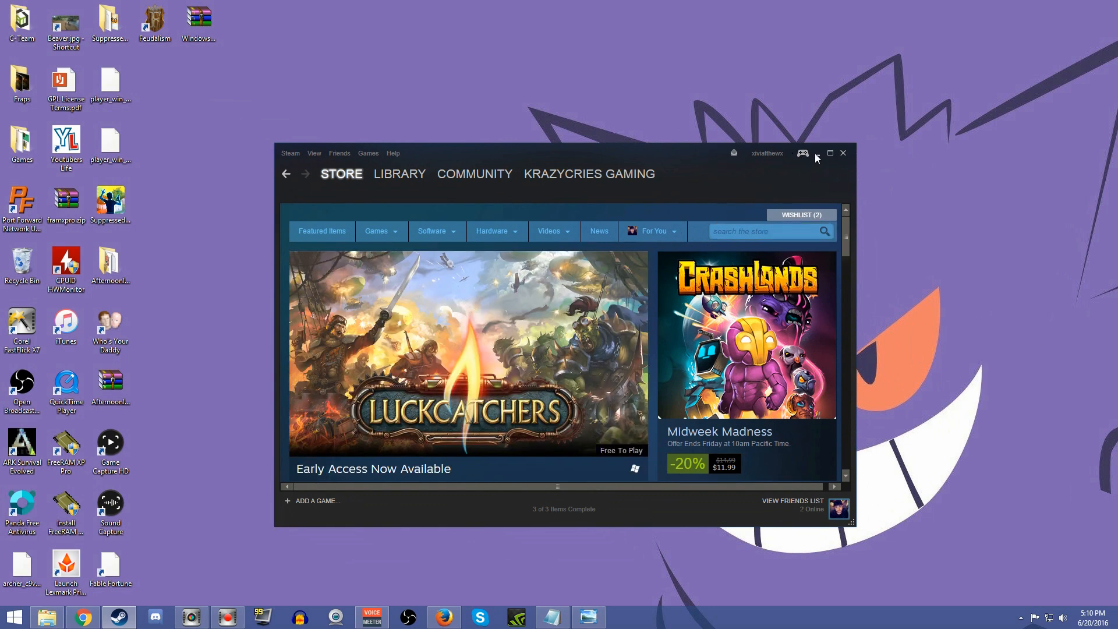
mouse_move(820, 159)
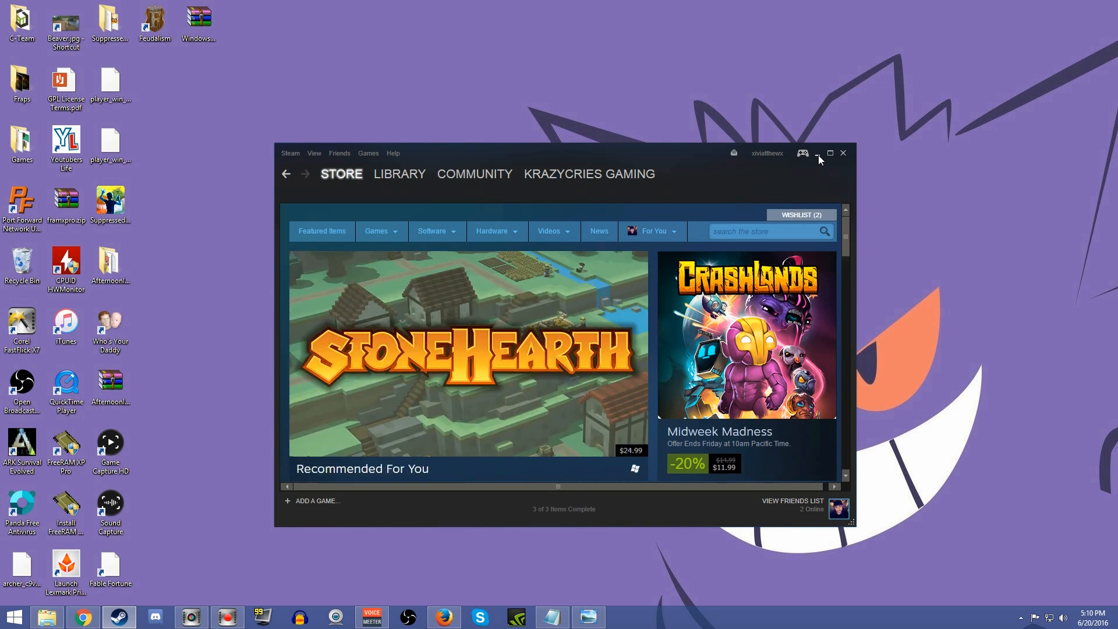
- Open Steam's Settings window from the Steam menu, landing on the Account page
right_click(119, 617)
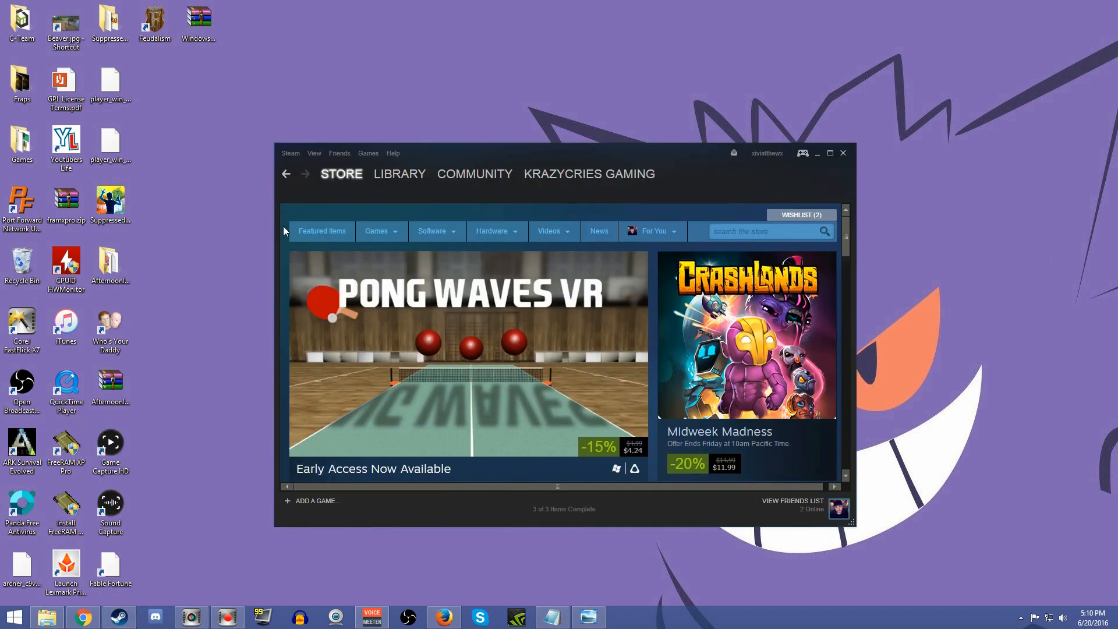
mouse_move(293, 159)
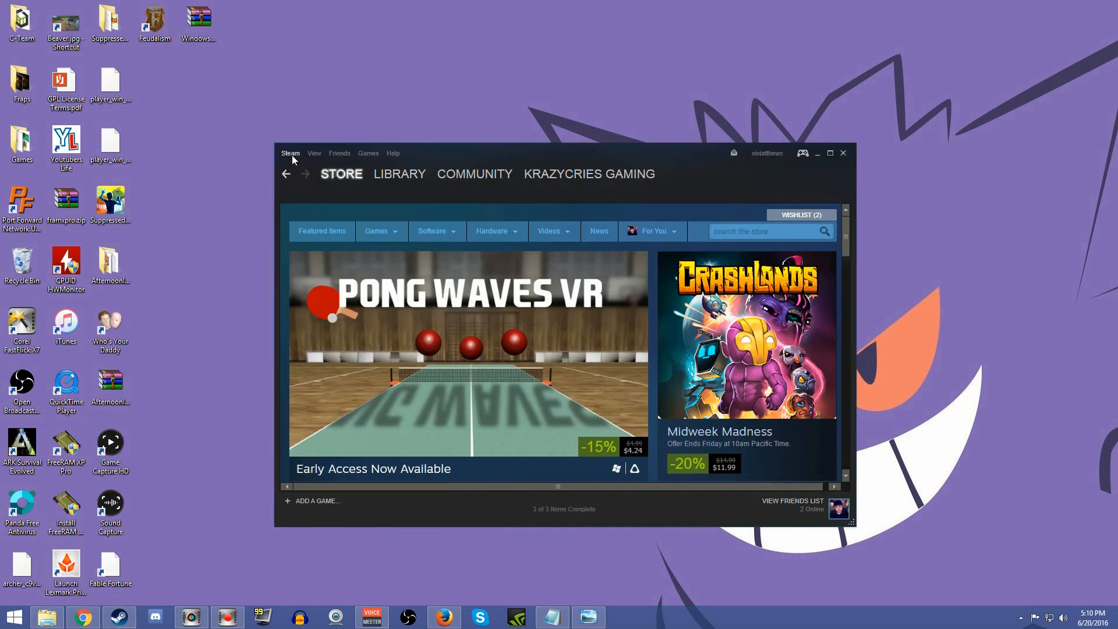
left_click(291, 154)
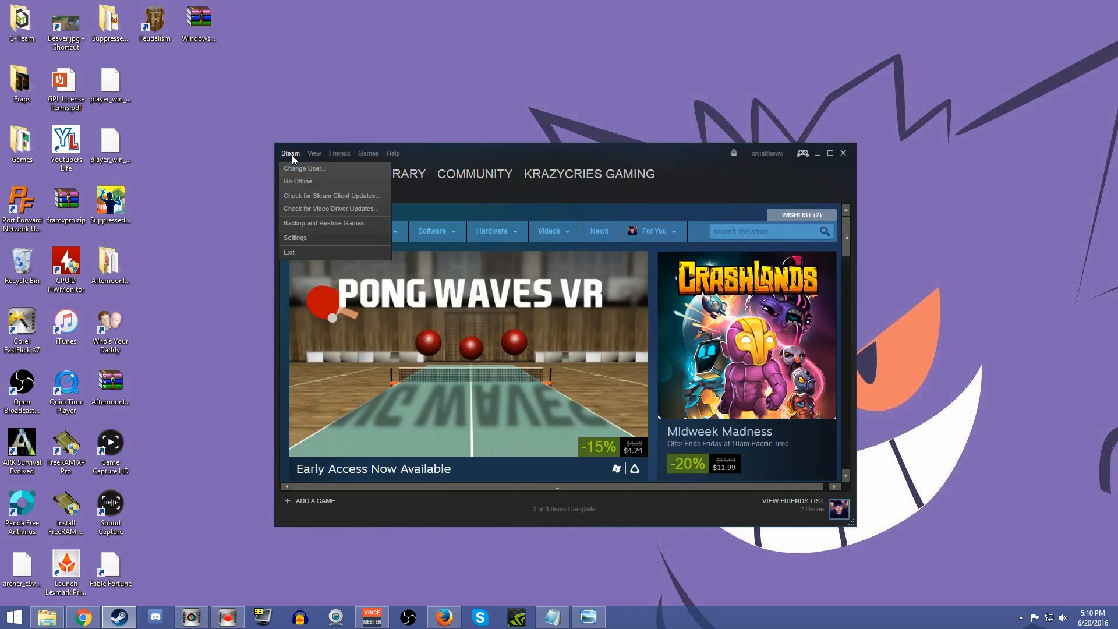
left_click(296, 238)
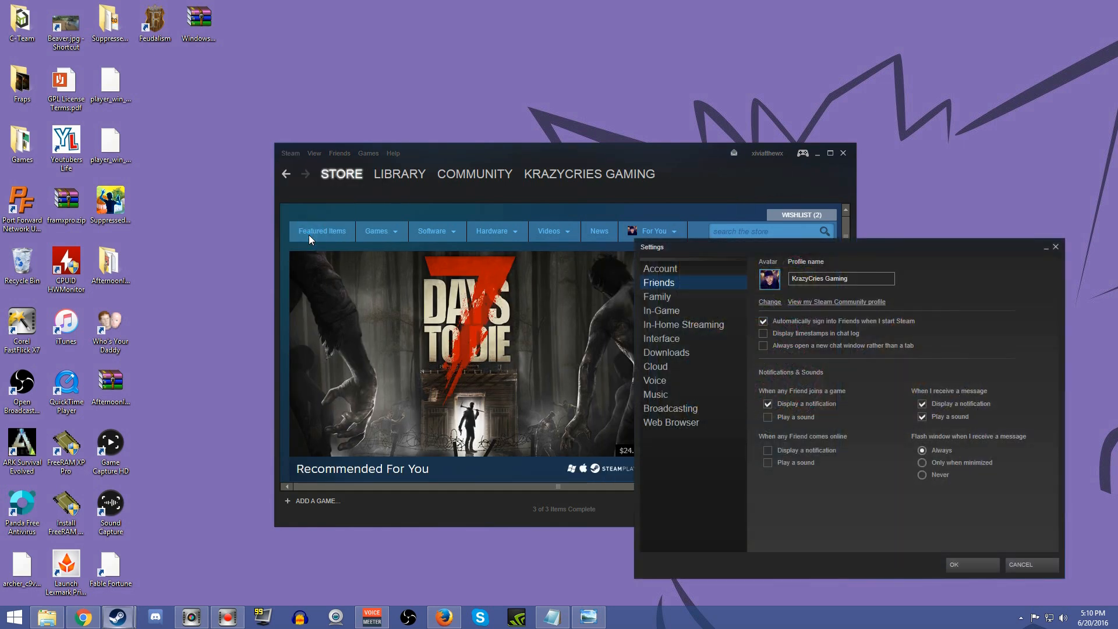
left_click(659, 268)
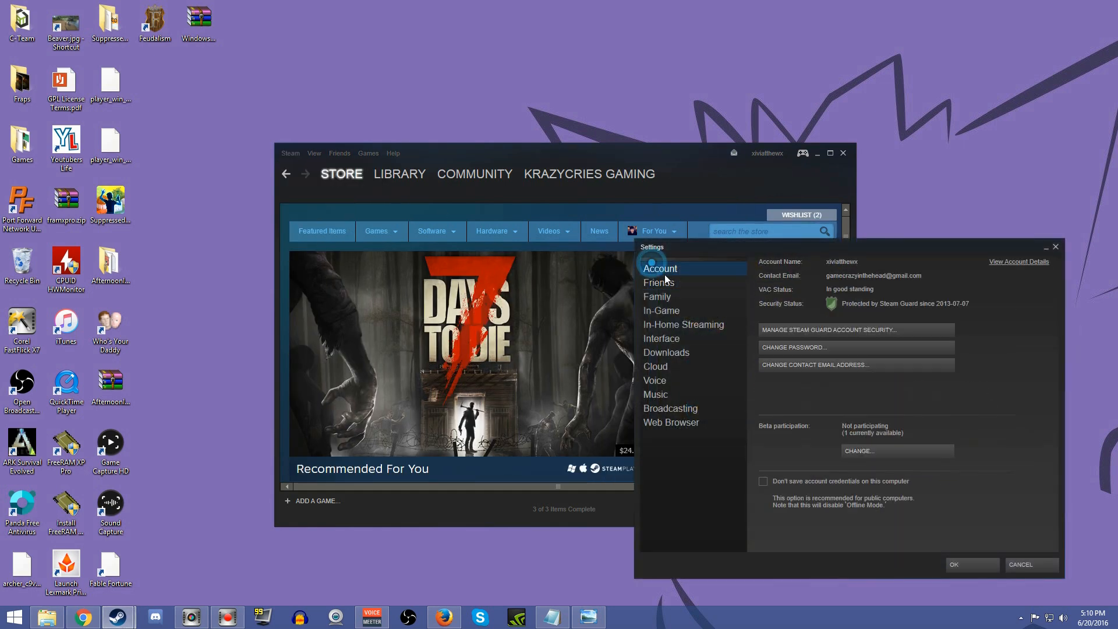
- On the Friends page, uncheck 'Display a notification' for 'When any Friend joins a game'
left_click(658, 282)
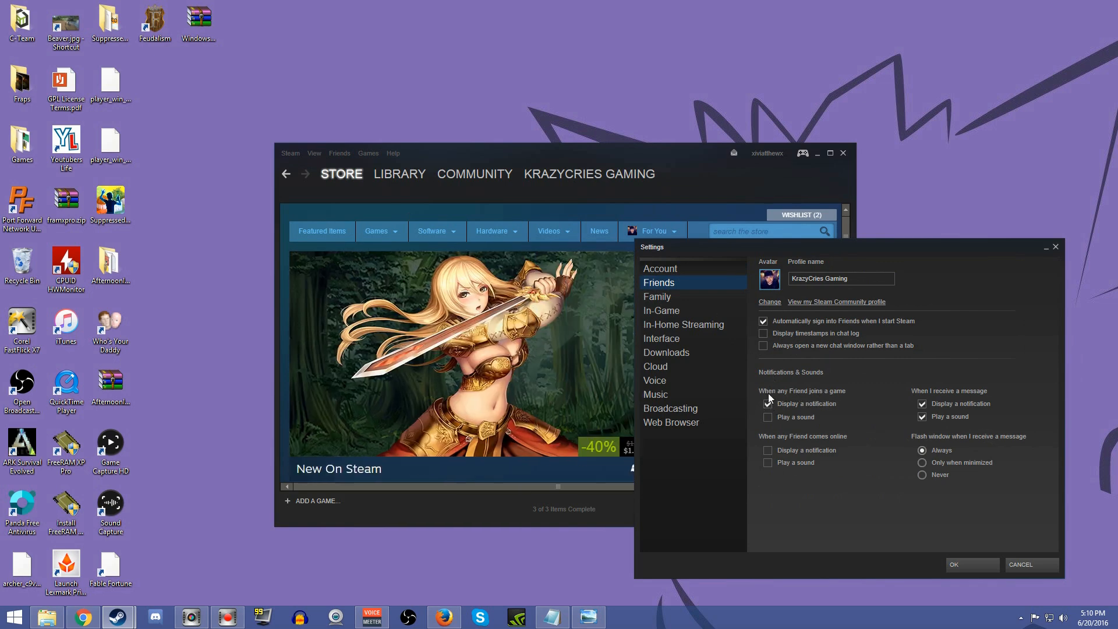
left_click(767, 403)
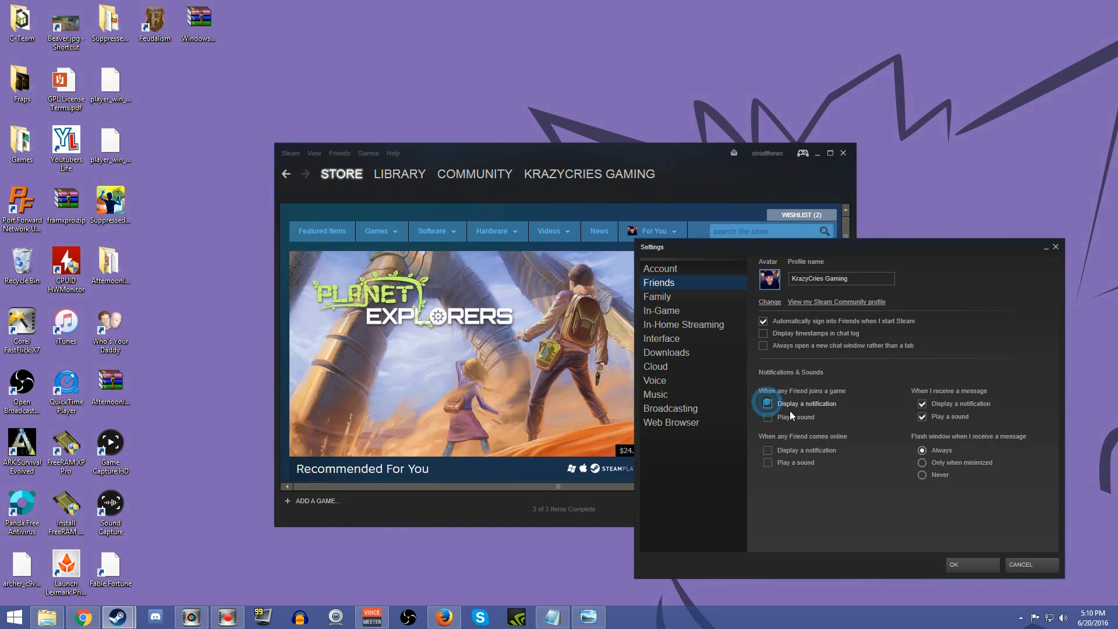
left_click(767, 403)
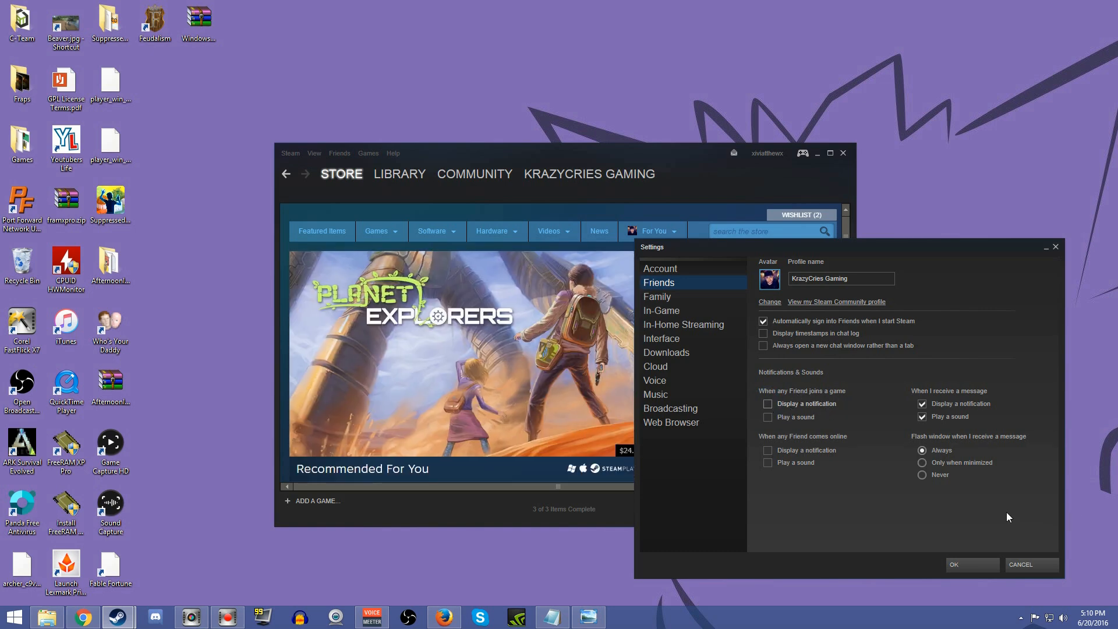